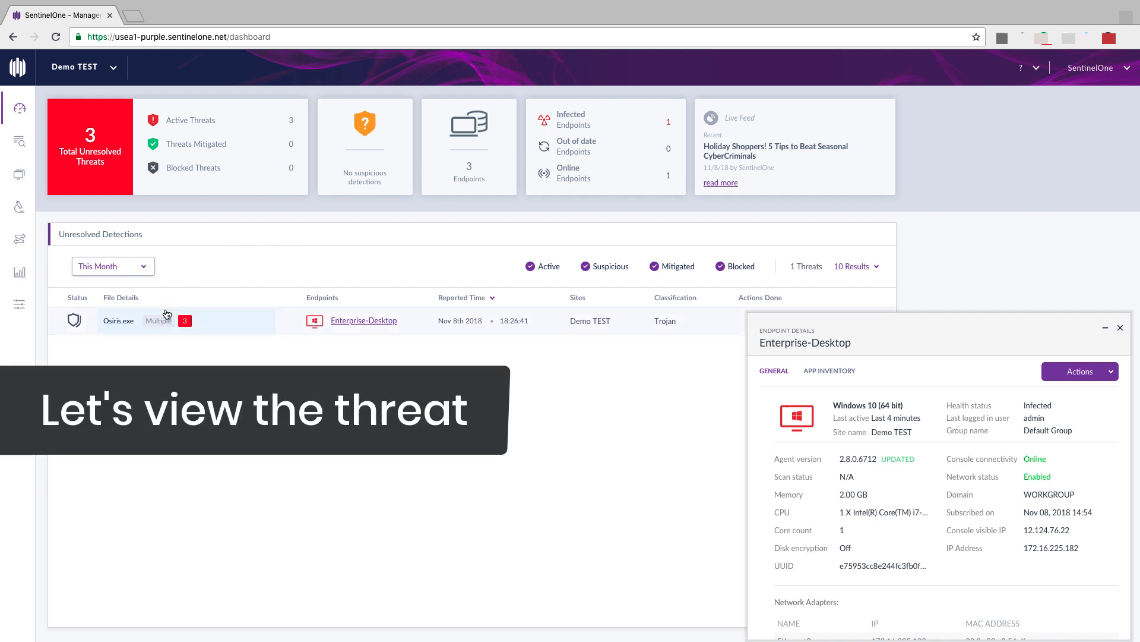
View the Osiris.exe threat from the Unresolved Detections list on the dashboard
{"action": "left_click", "coordinate": [117, 319]}
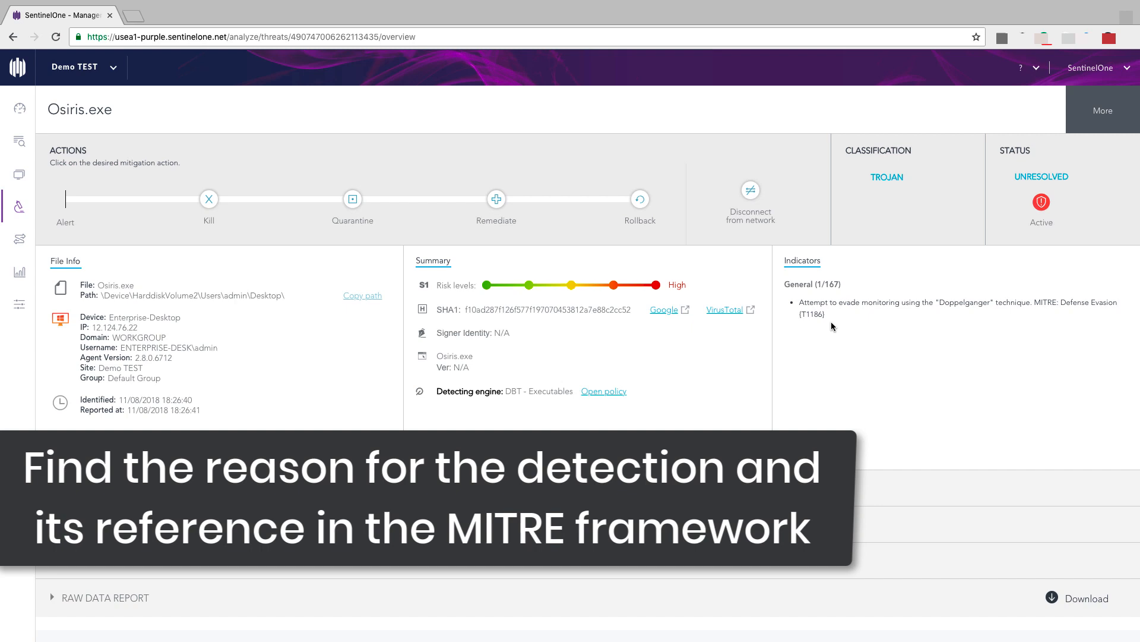
{"action": "mouse_move", "coordinate": [836, 324]}
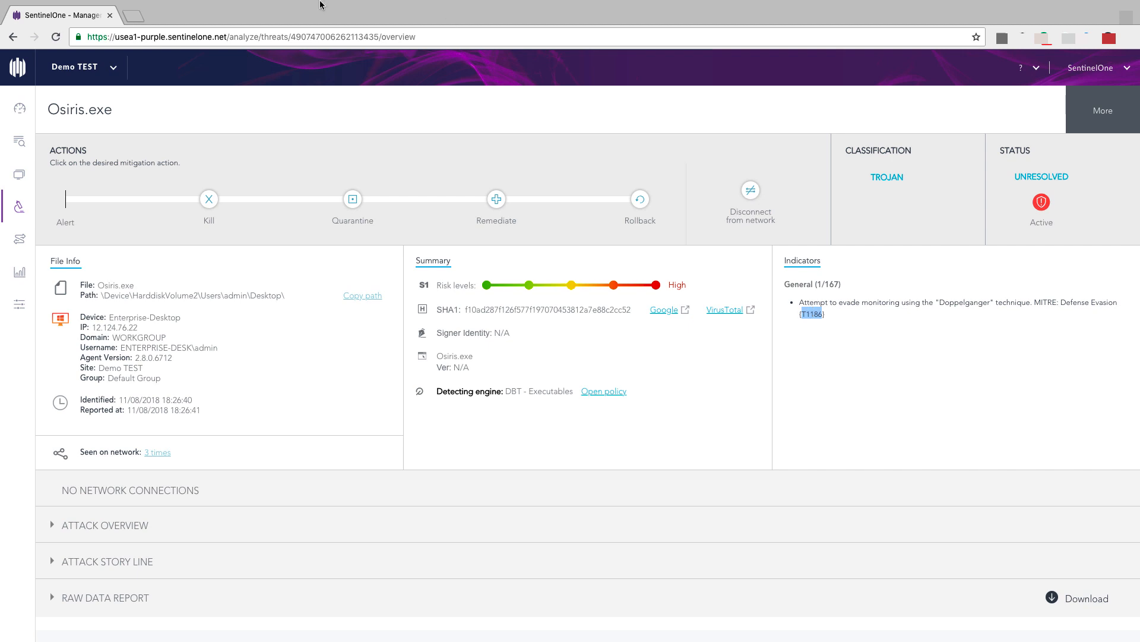
Review MITRE ATT&CK technique T1186 from the Indicators link, then roll back Osiris.exe on Enterprise-Desktop
{"action": "left_click", "coordinate": [812, 314]}
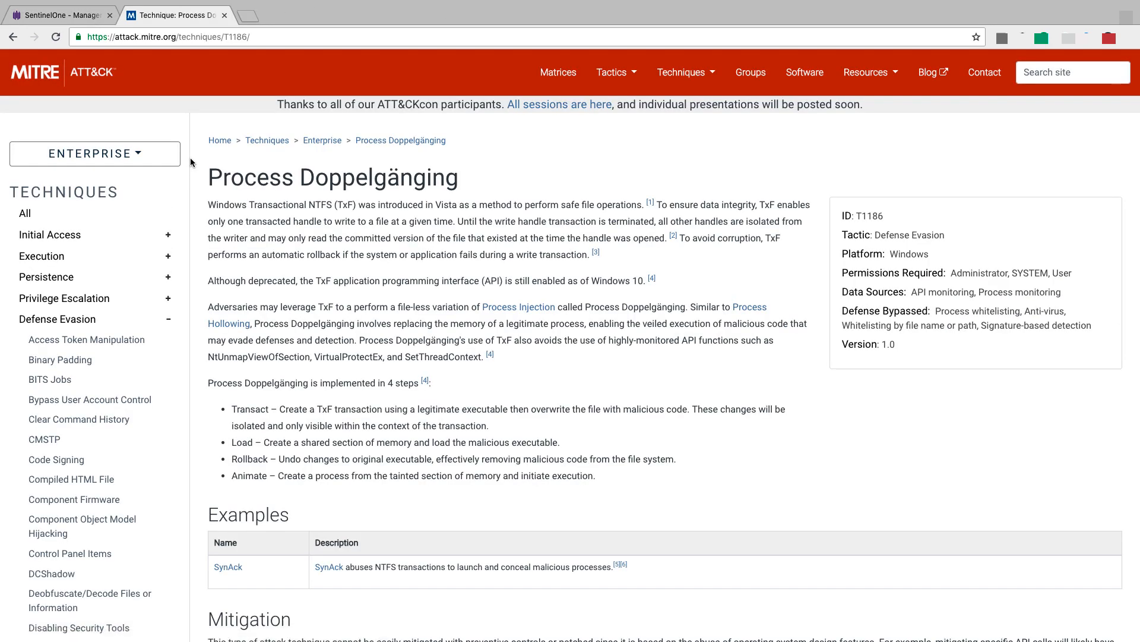
{"action": "left_click", "coordinate": [61, 15]}
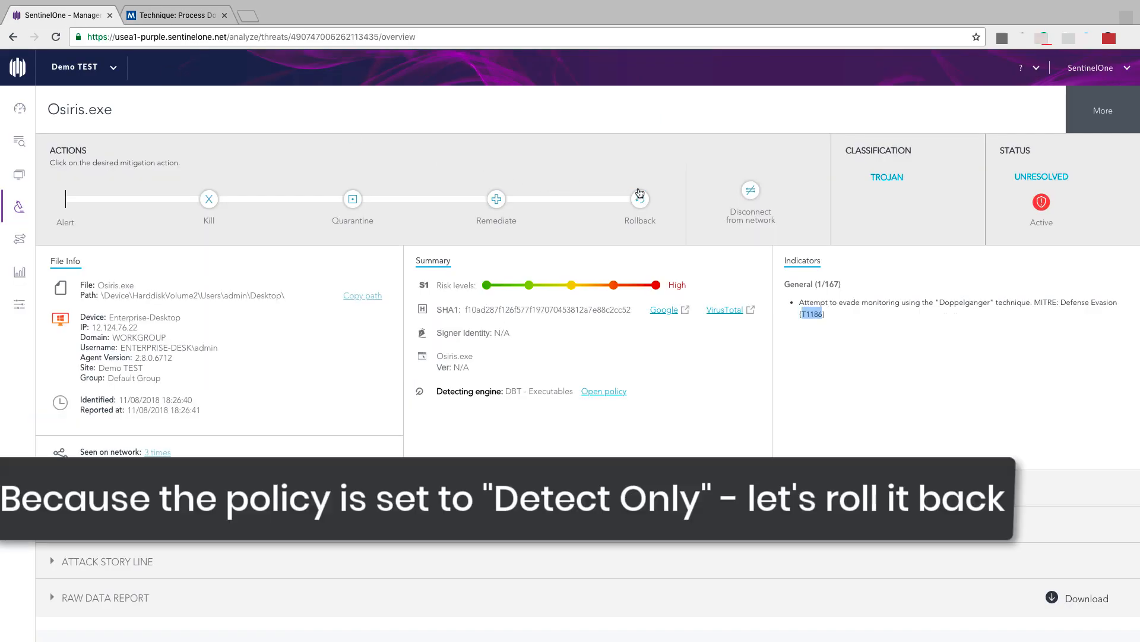
{"action": "left_click", "coordinate": [640, 198]}
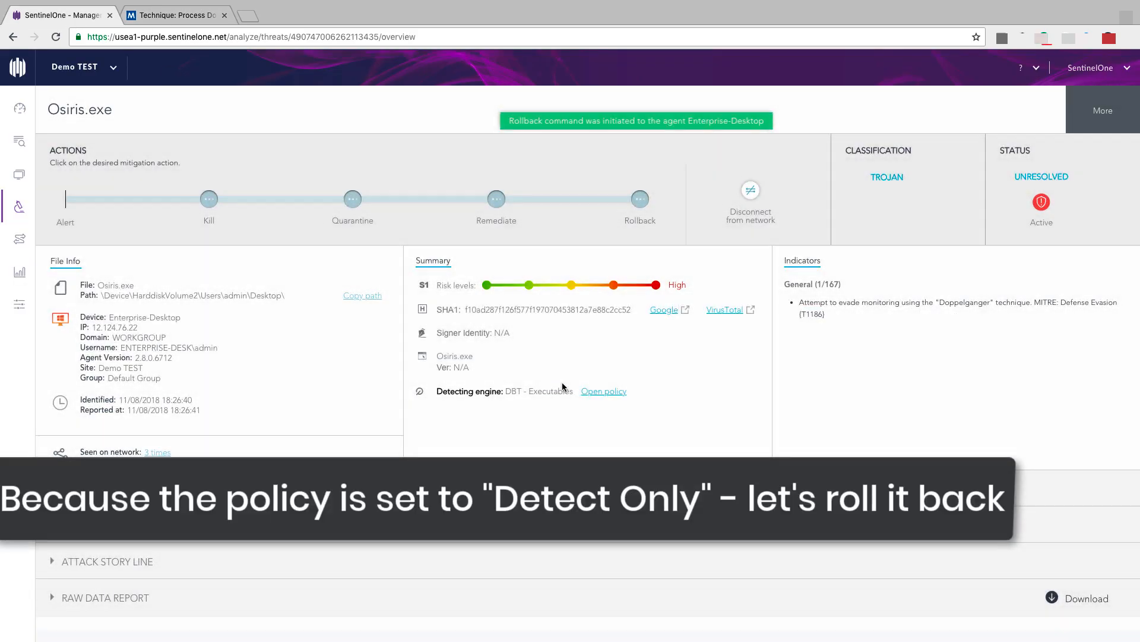